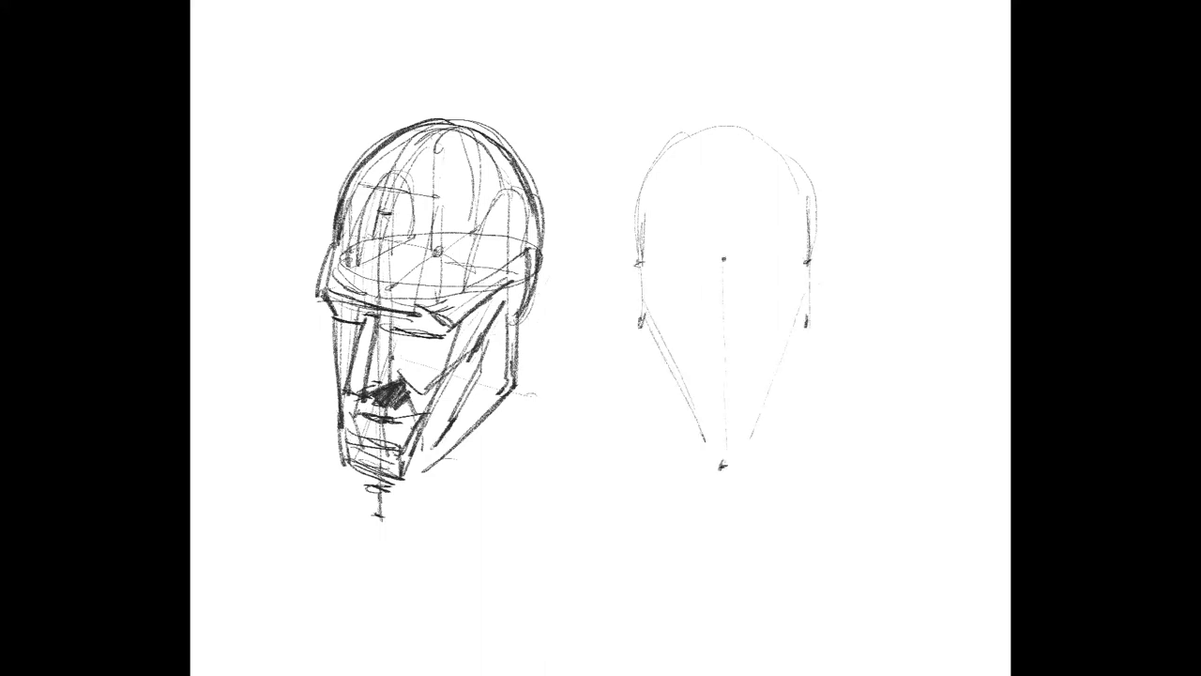
Sketch ears, brow plane, and nose and mouth planes onto the right head outline.
{"action": "left_click_drag", "start_coordinate": [699, 437], "coordinate": [769, 460]}
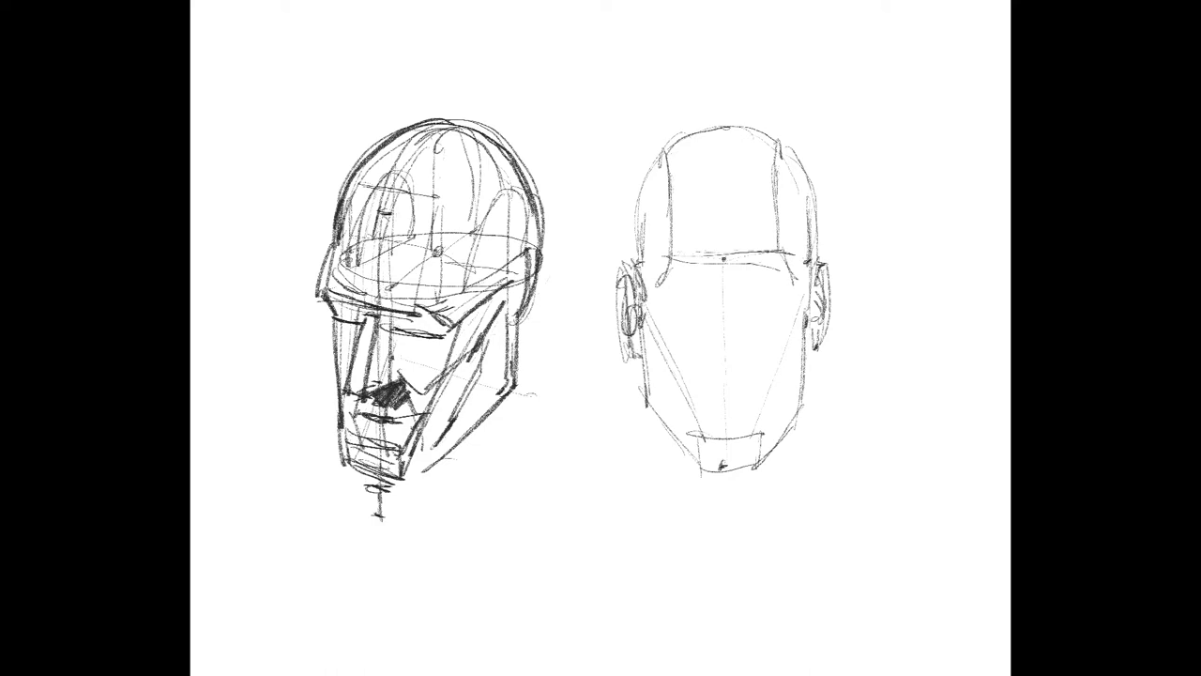
{"action": "left_click_drag", "start_coordinate": [727, 267], "coordinate": [723, 371]}
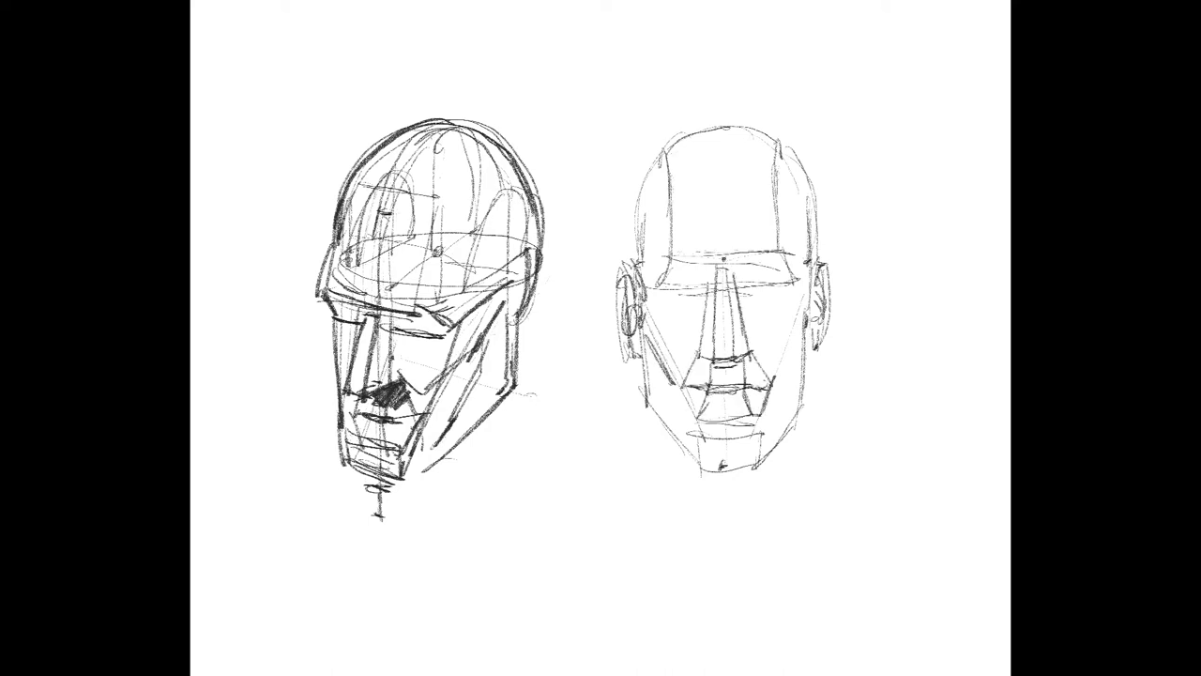
{"action": "left_click_drag", "start_coordinate": [662, 267], "coordinate": [779, 268]}
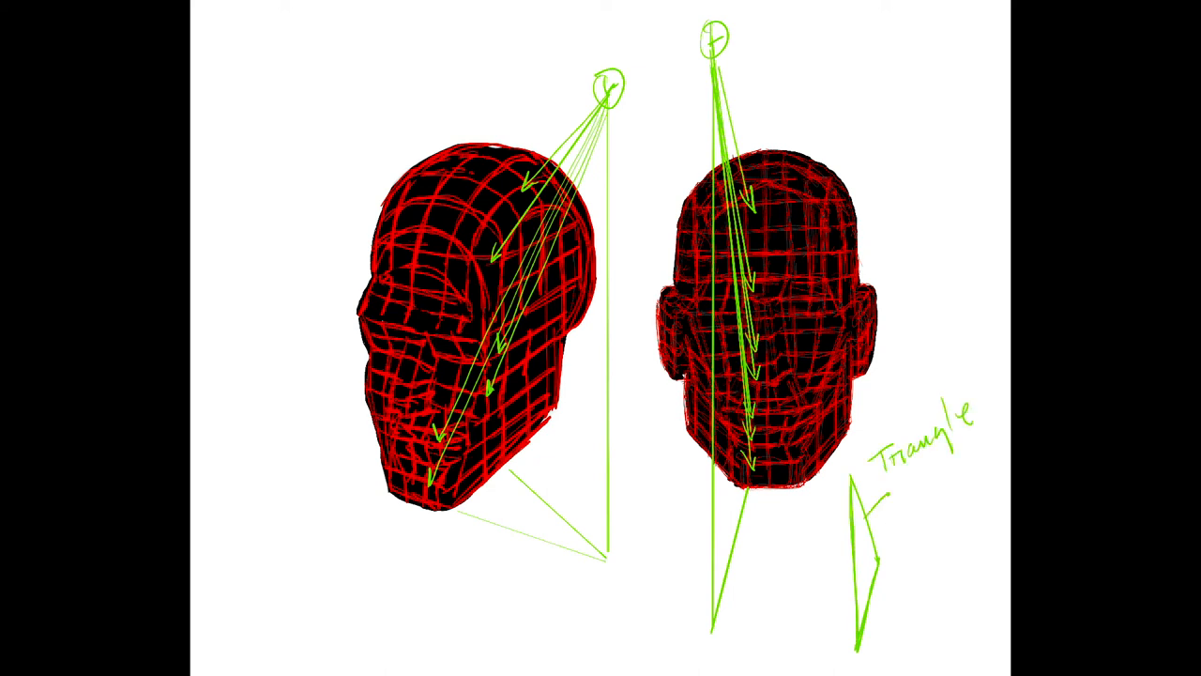
Write 'of high' in green beneath 'Triangle' beside the small triangle sketch.
{"action": "type", "text": "of high"}
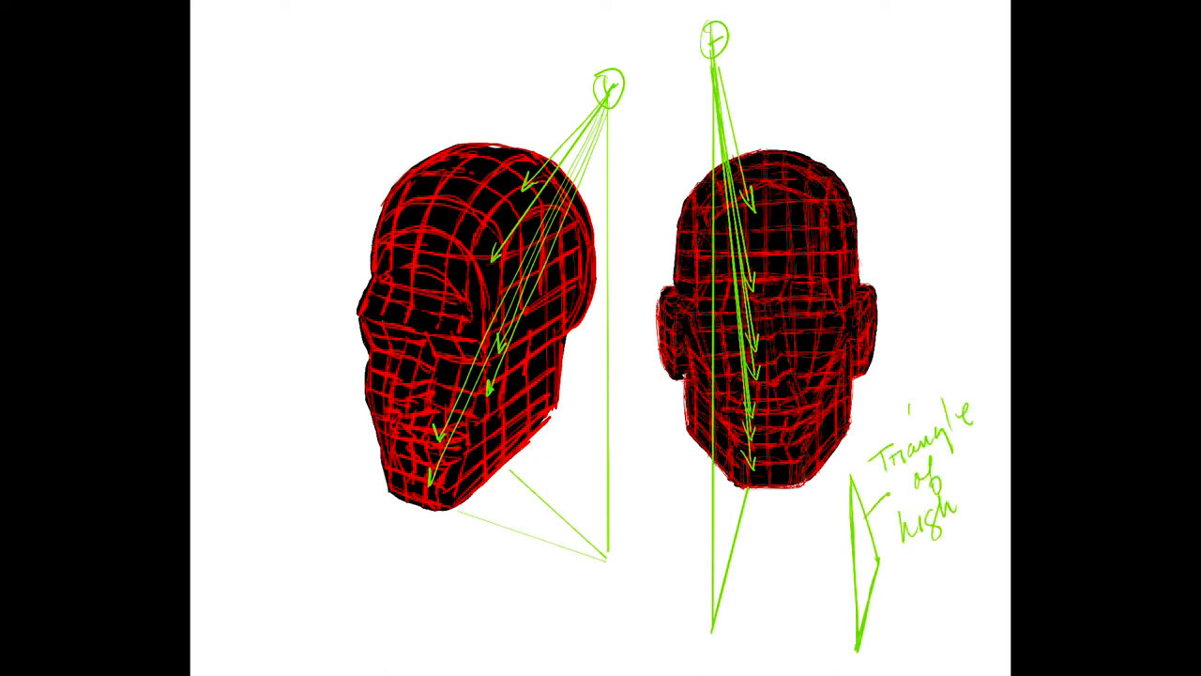